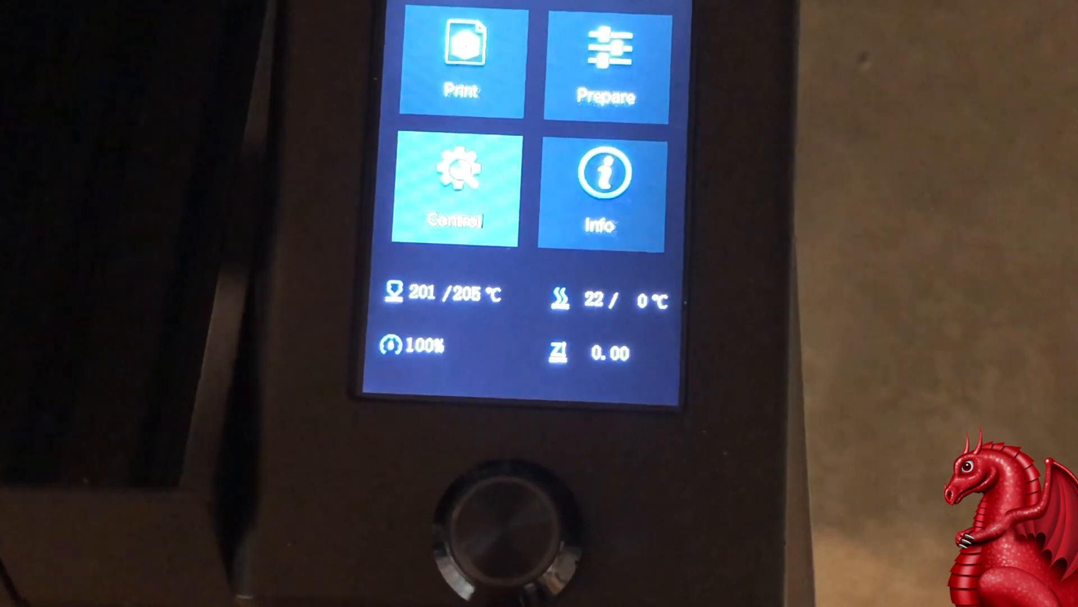
Search Google for 'pronterface download' using the search suggestion
text(pronterface)
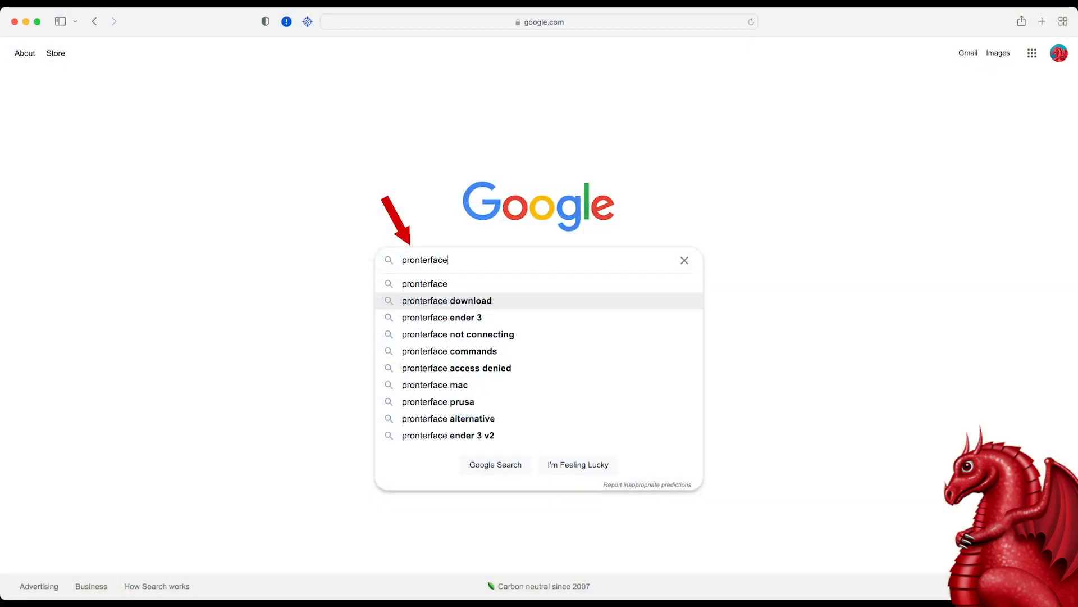
click(447, 300)
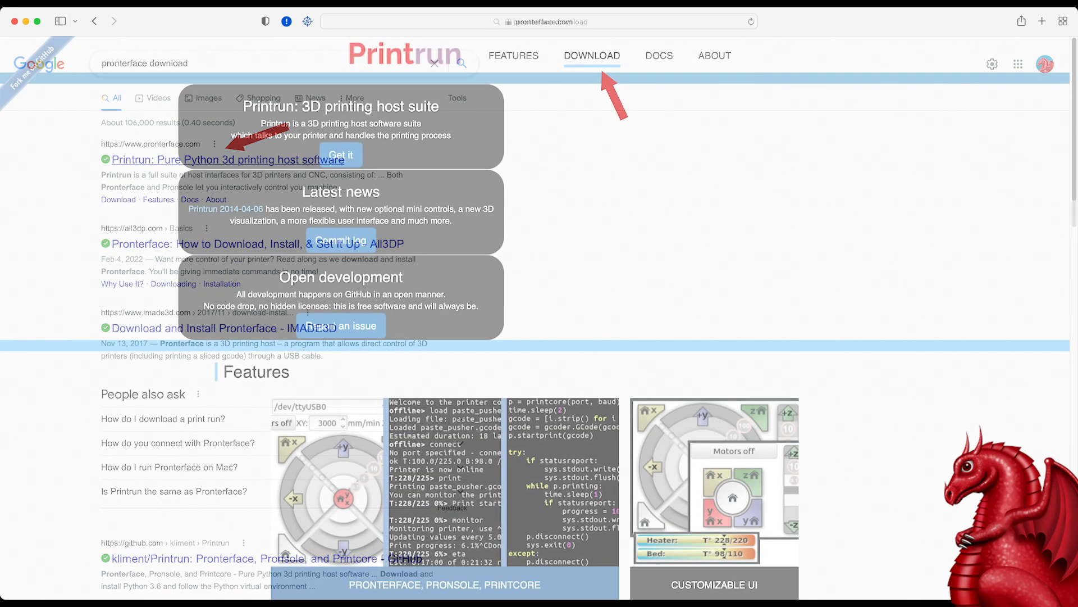
Open the Printrun site's DOWNLOAD section and get the latest release
click(227, 159)
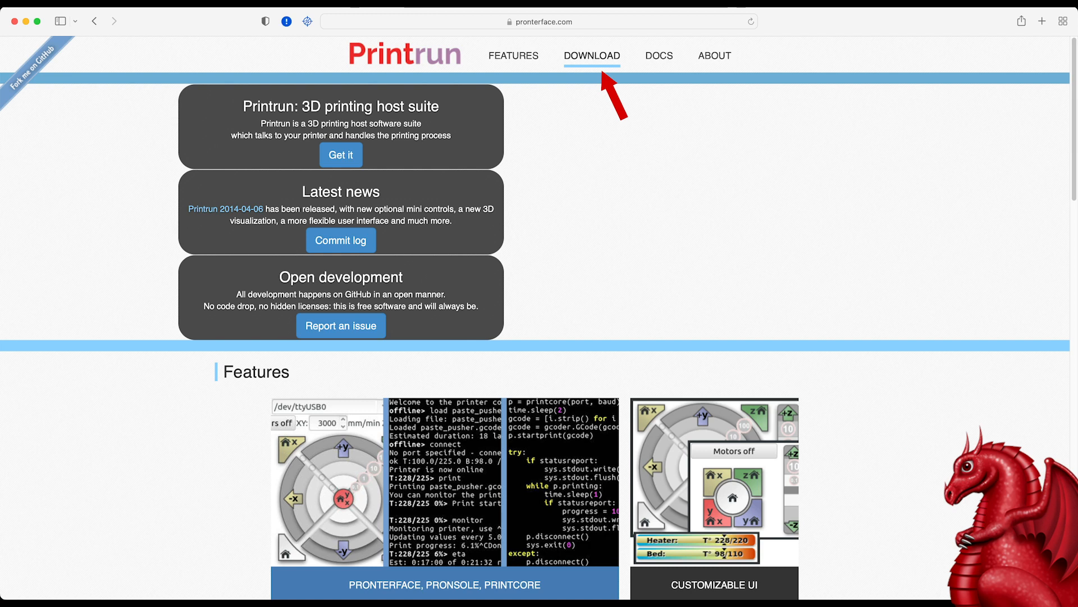
click(591, 55)
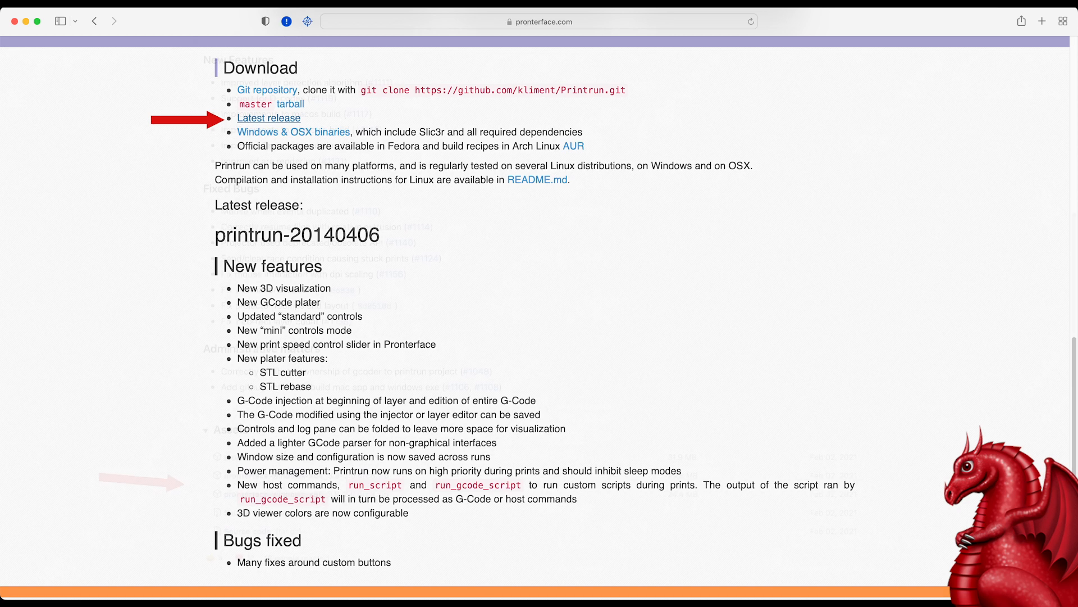
click(269, 117)
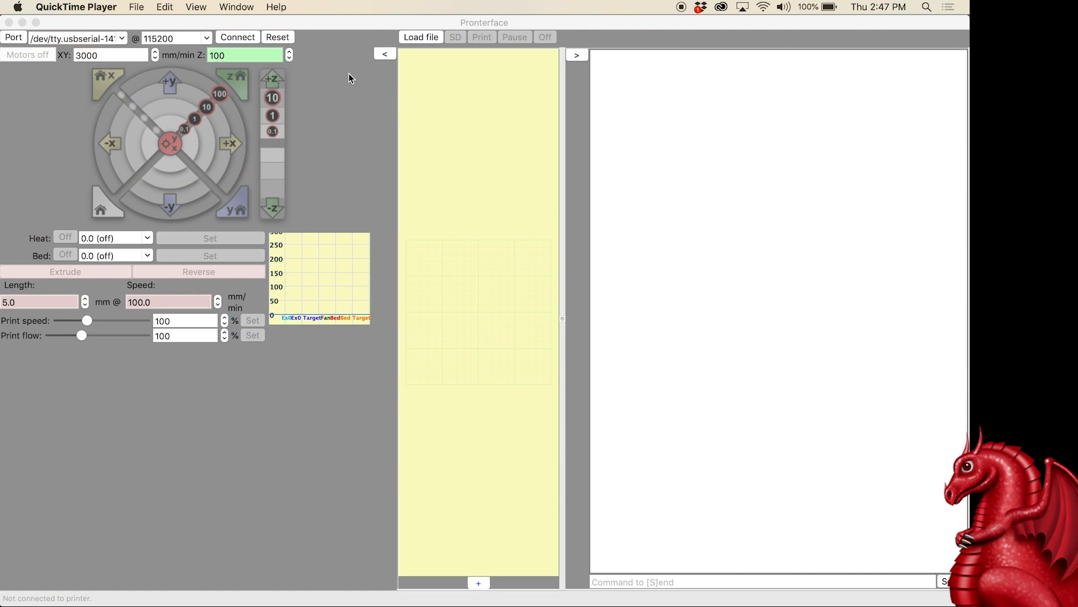
mouse_move(124, 40)
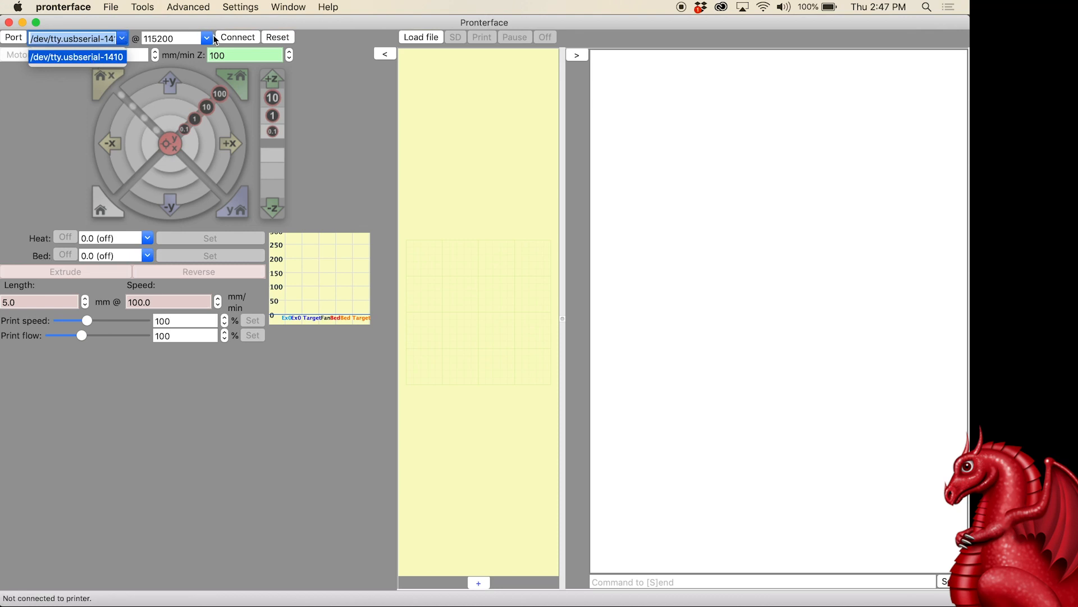
Connect via /dev/tty.usbserial-1410 at 115200 baud
click(75, 57)
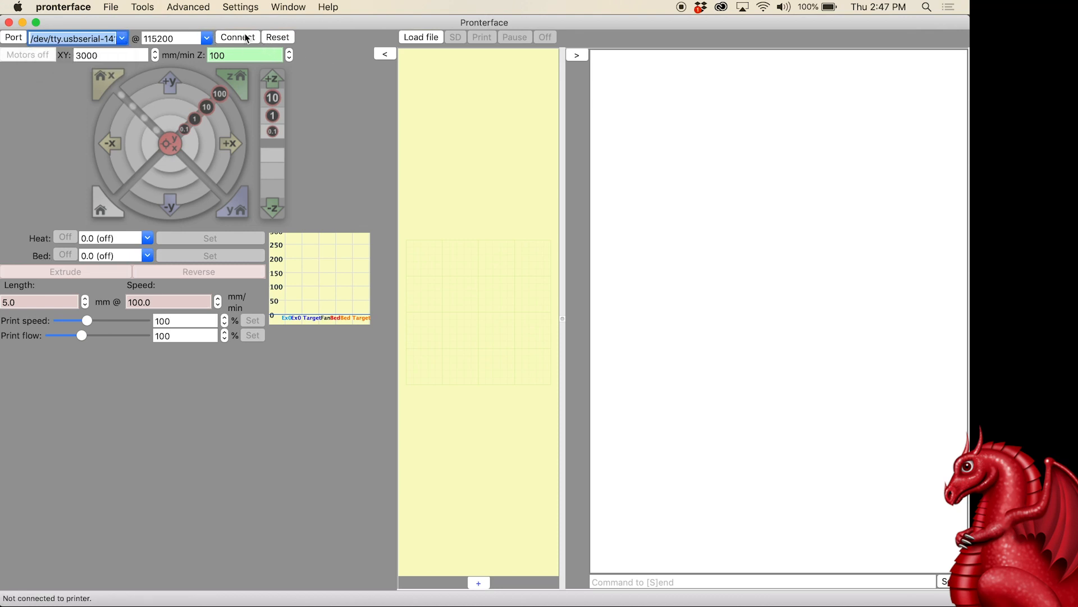
click(236, 37)
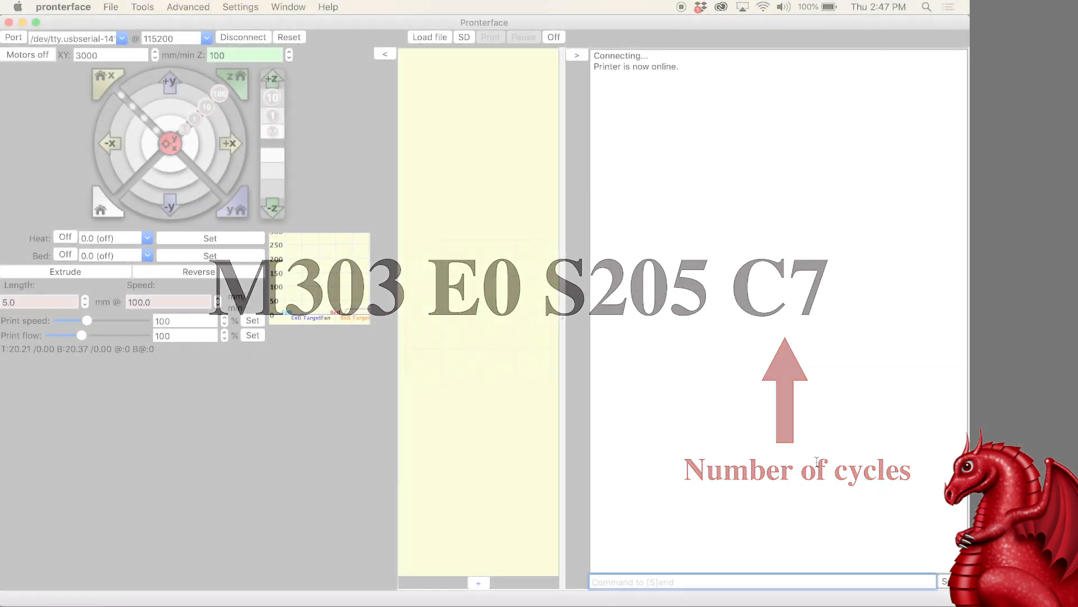
Send M303 E0 S205 C7 to autotune the hotend at 205 °C for 7 cycles
text(M)
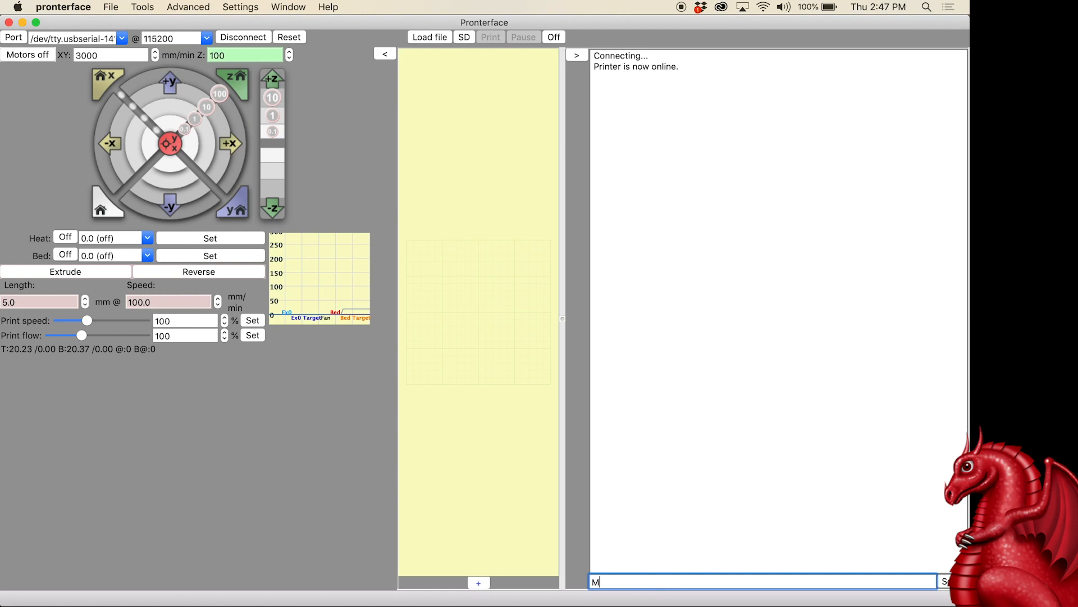
text(303)
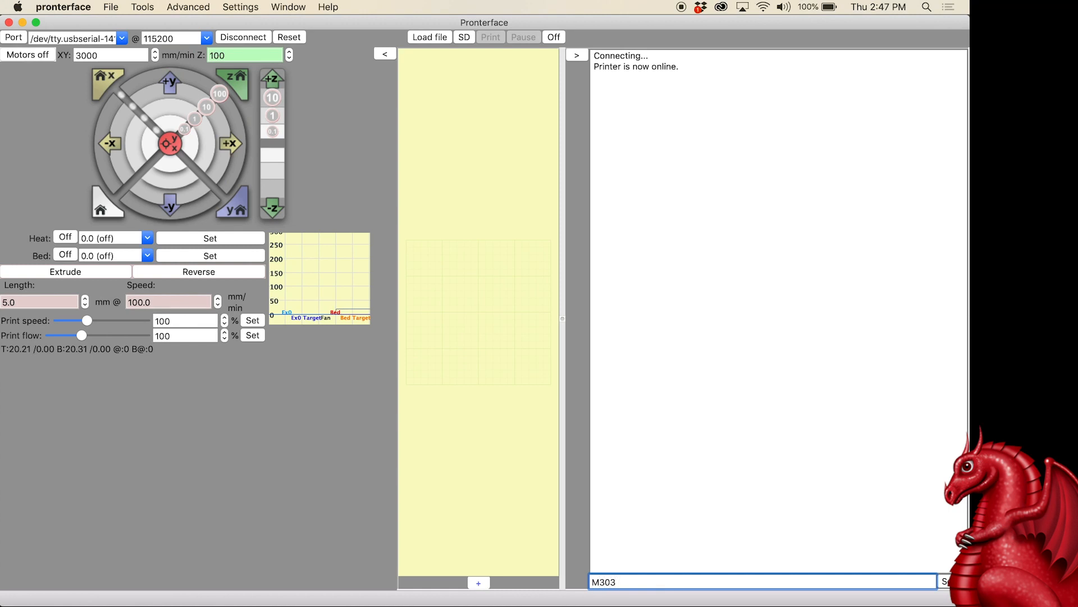
text(E0)
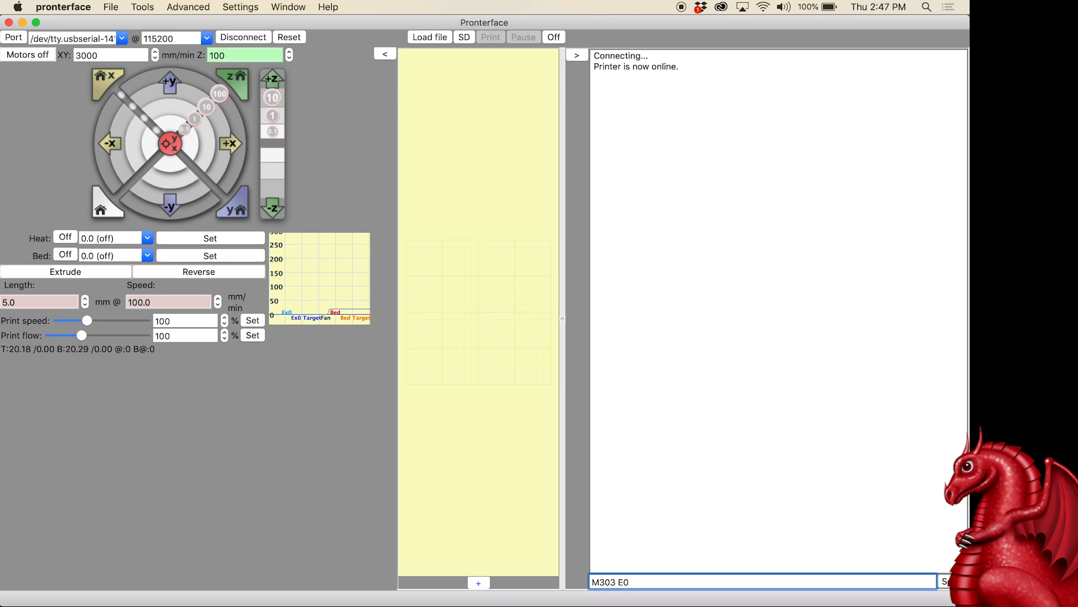
text(S2)
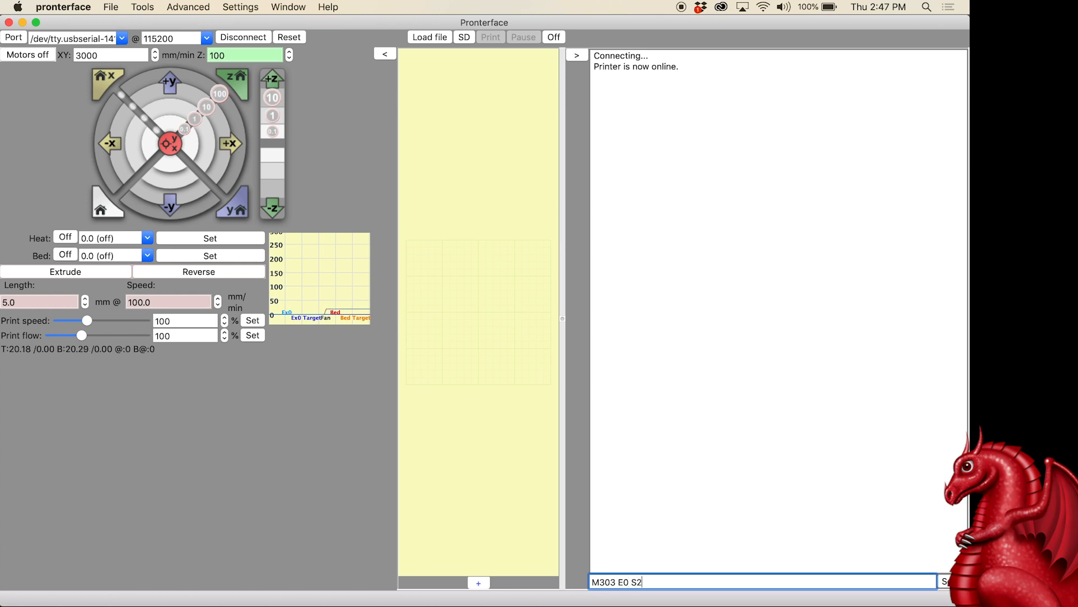
text(05)
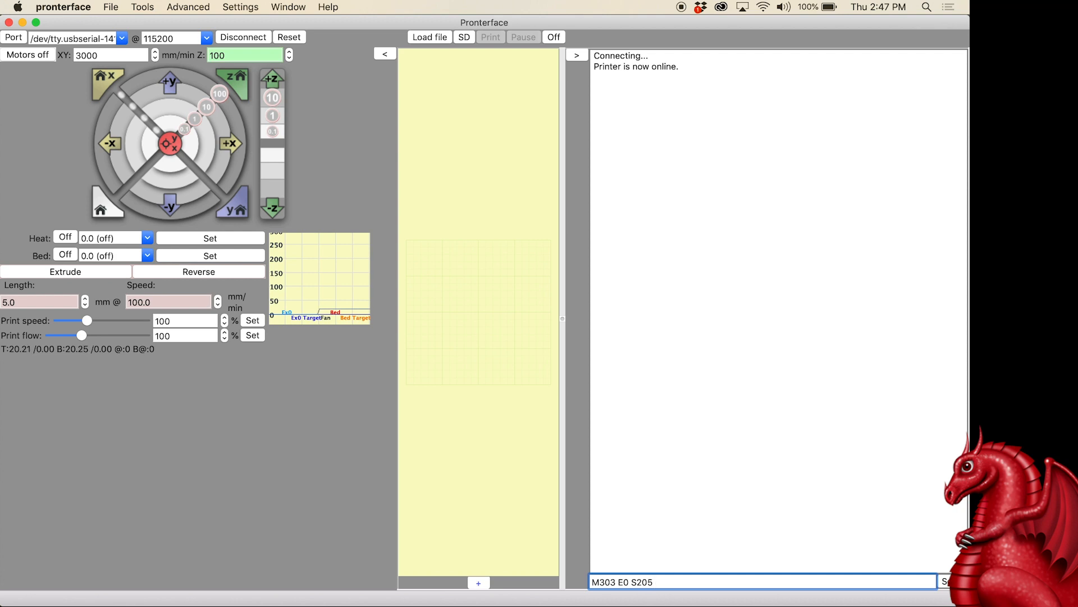
text(C7)
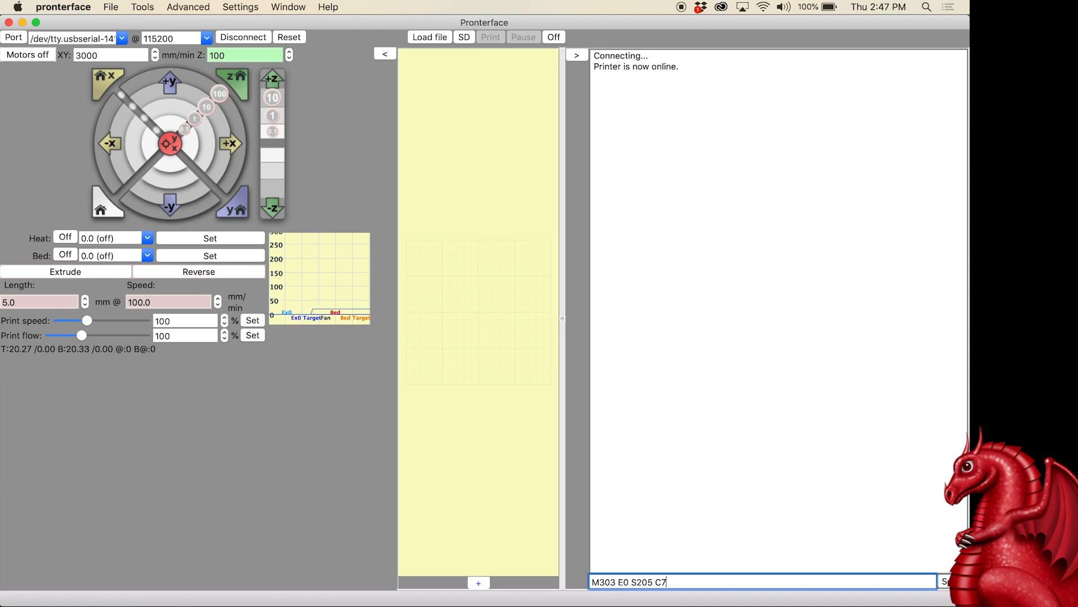
key(Return)
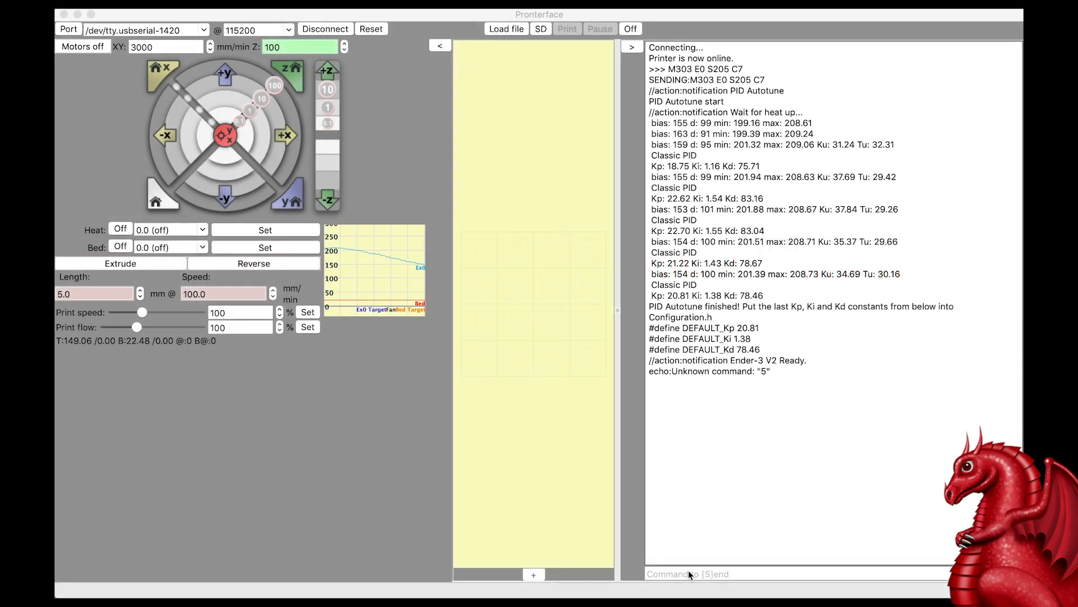
Enter M301 P20.81 I1.38 D78.46 in the command box
text(M3)
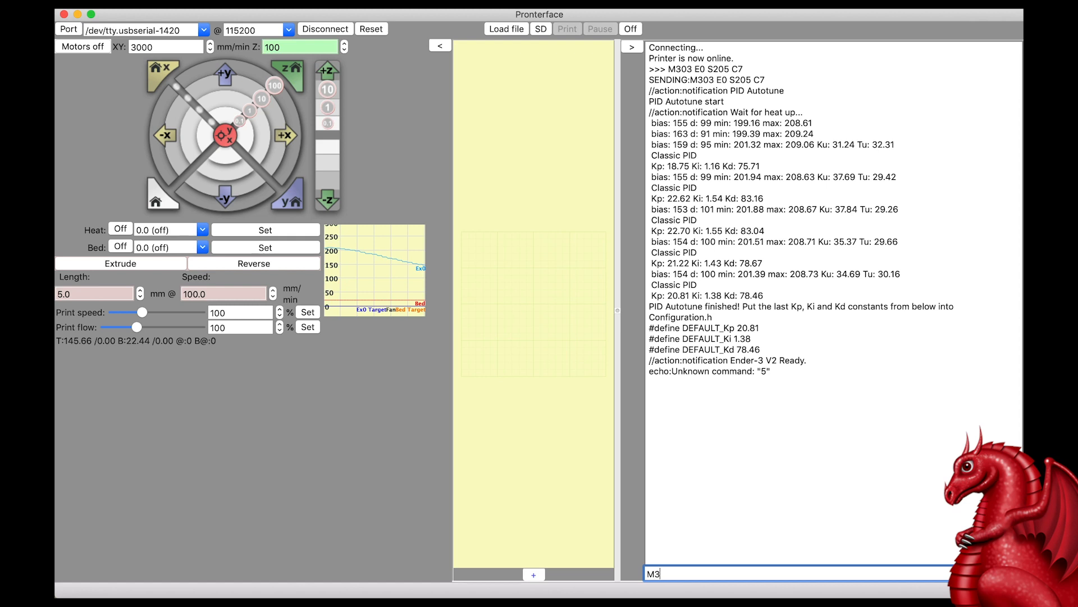
text(1)
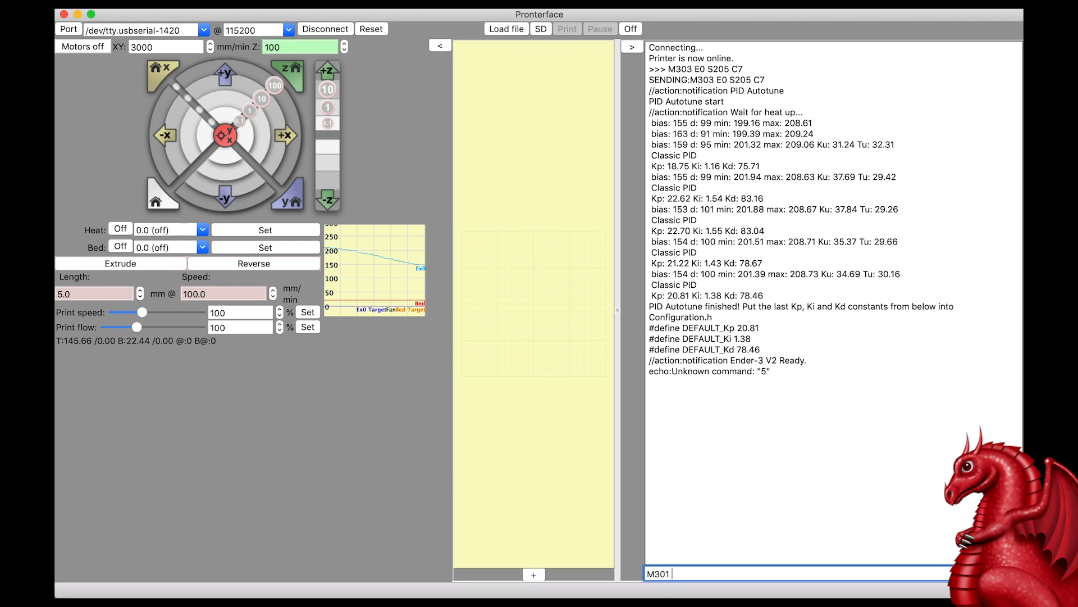
text(P)
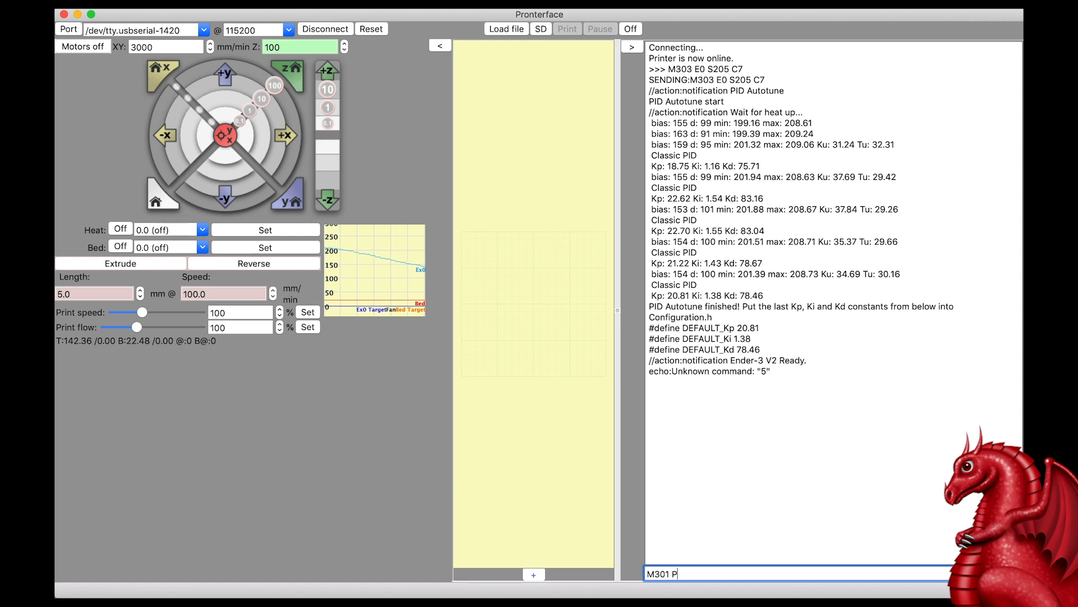
text(20.81 I)
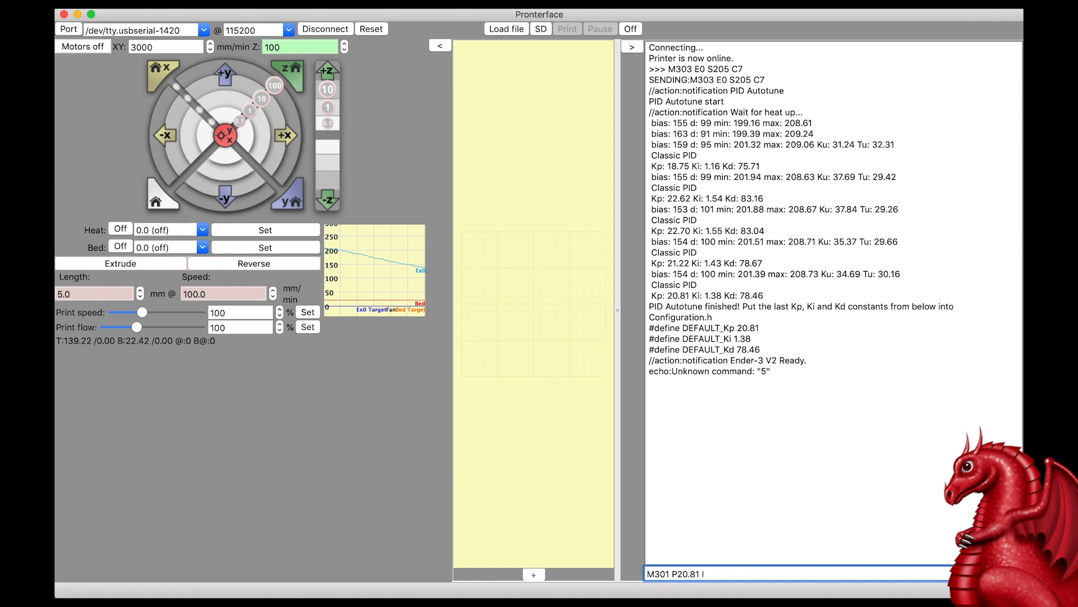
text(1.38)
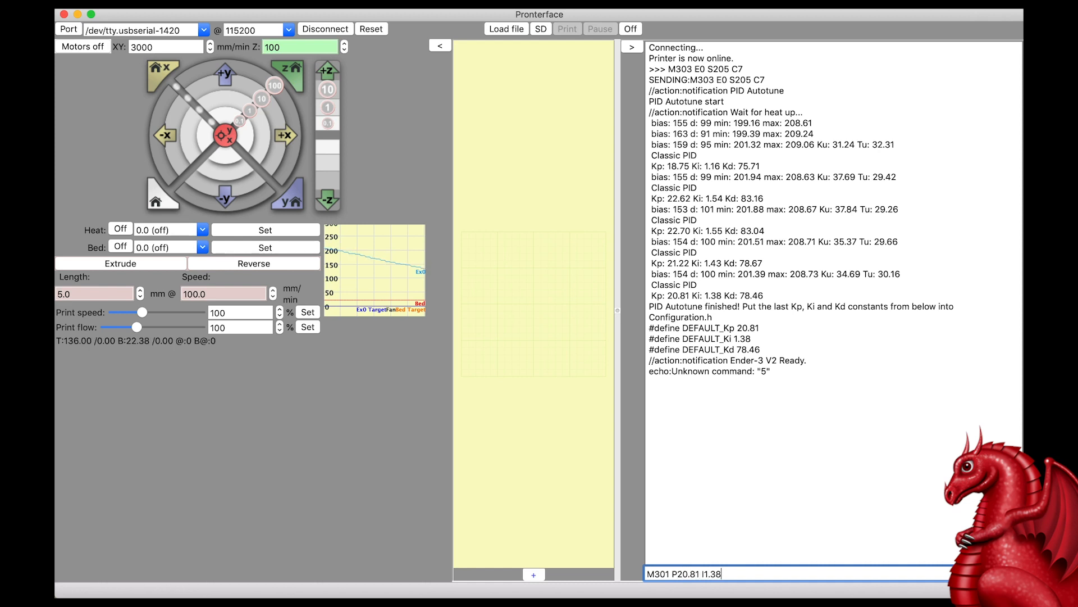
text(D)
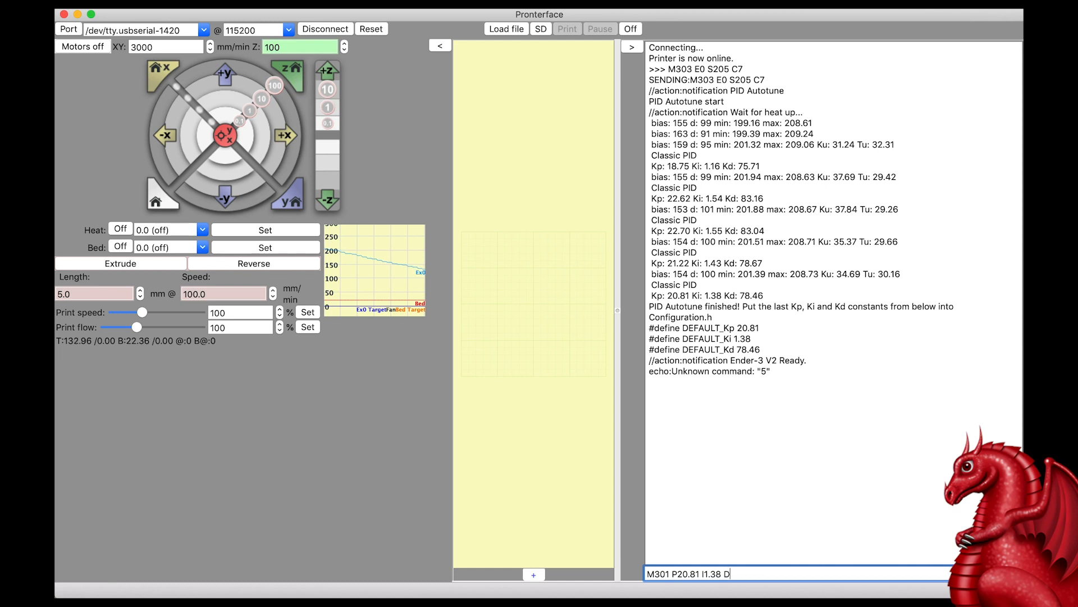
text(78)
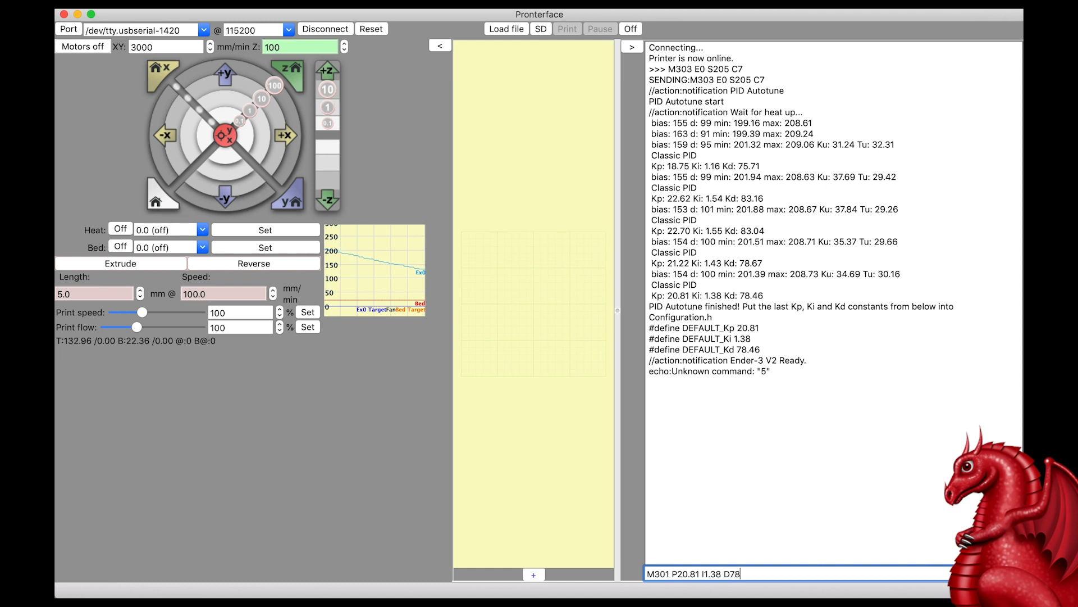
text(.)
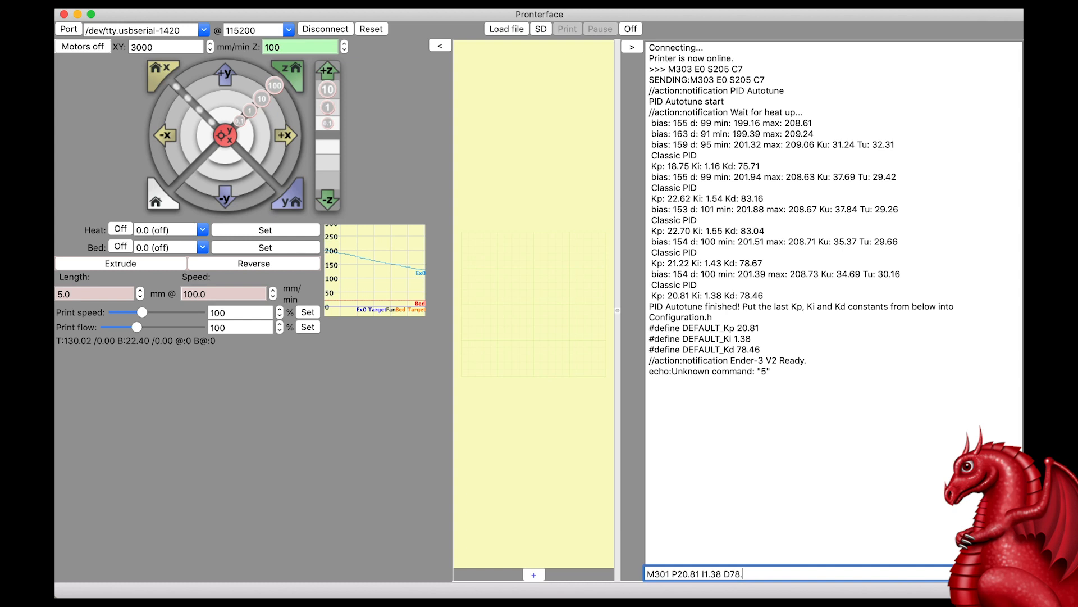
text(46)
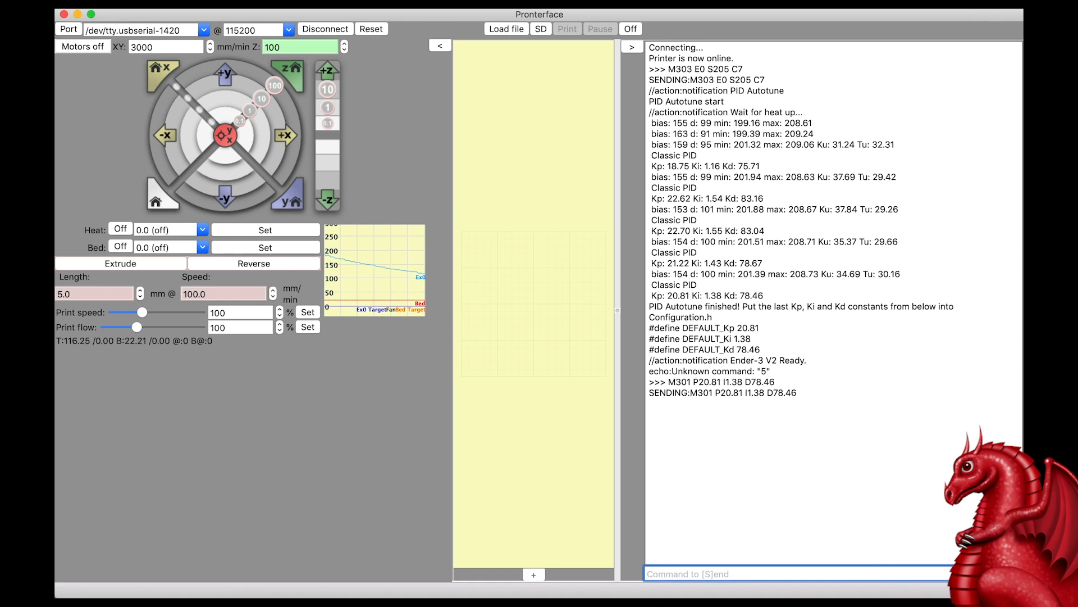
Enter M500 in the command box to save settings to EEPROM
text(M500)
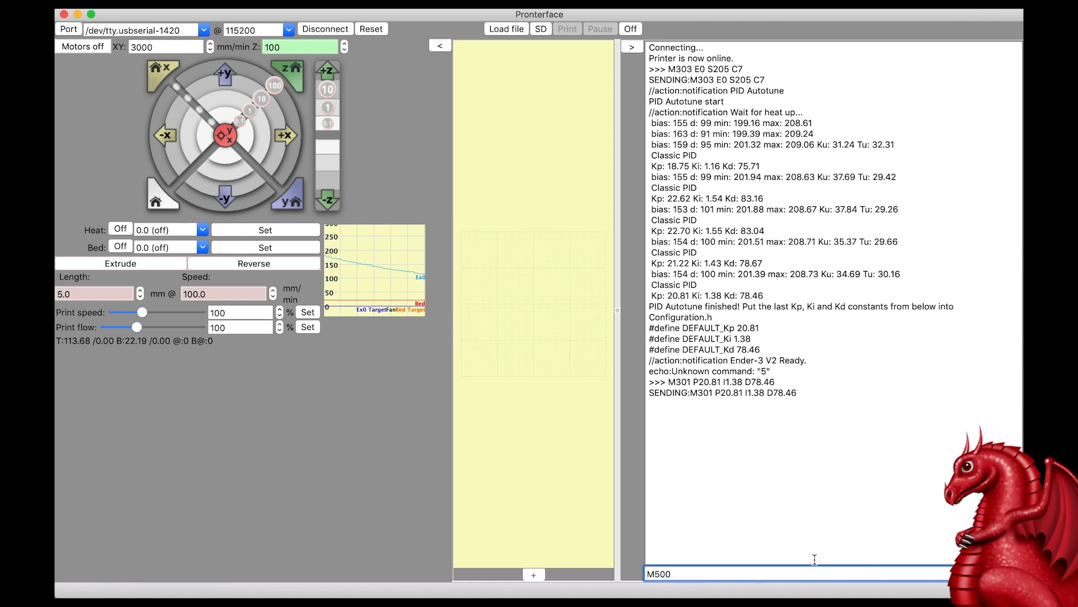